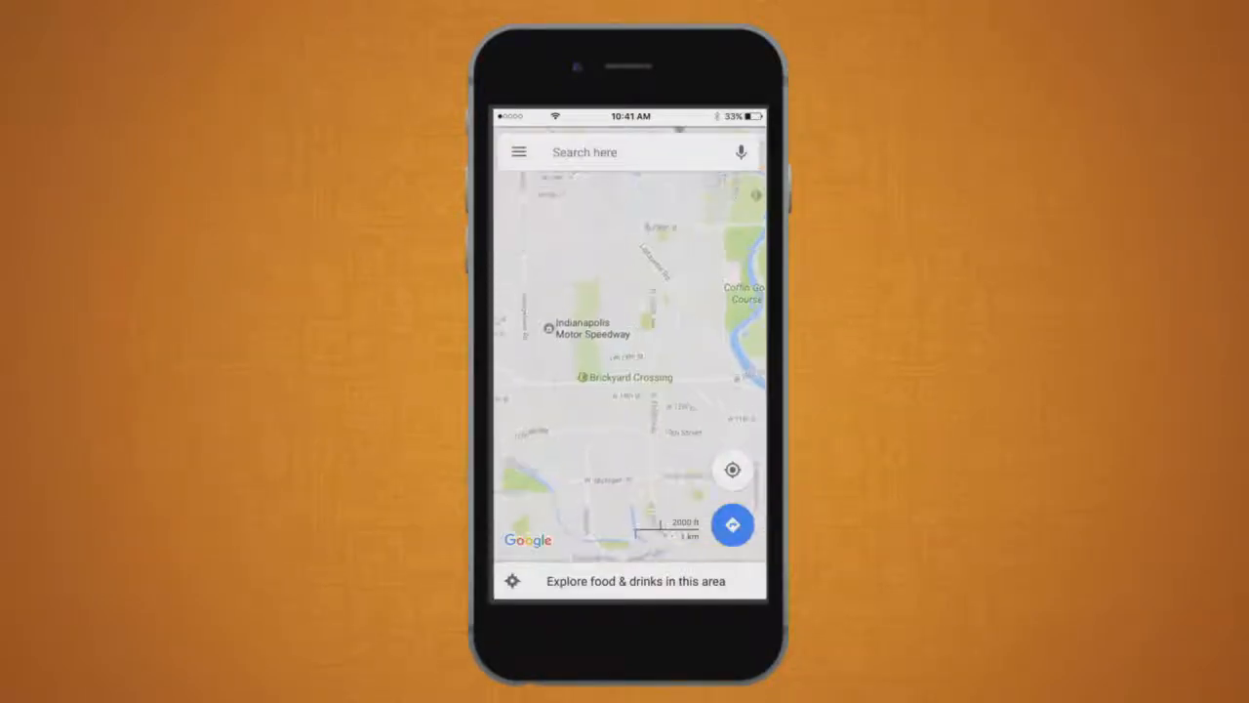
- Pin Indianapolis Motor Speedway on the map and show its place details card
{"action": "left_click", "coordinate": [549, 327]}
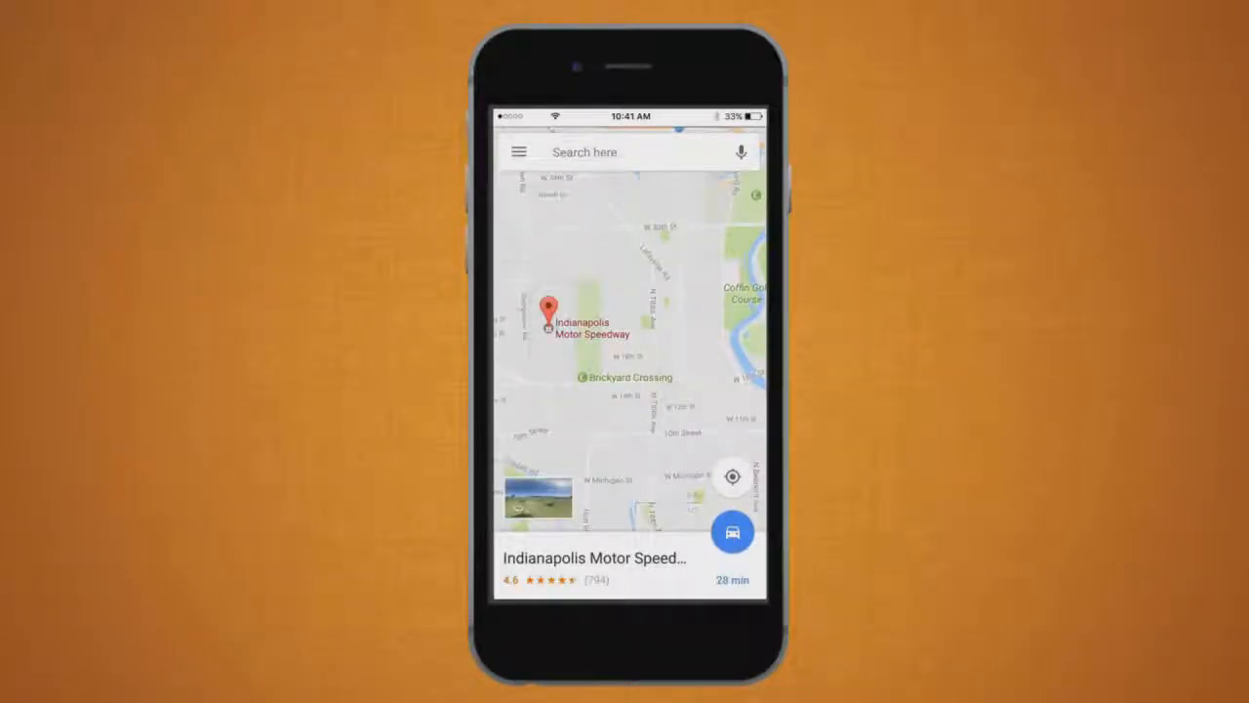
{"action": "left_click", "coordinate": [731, 532]}
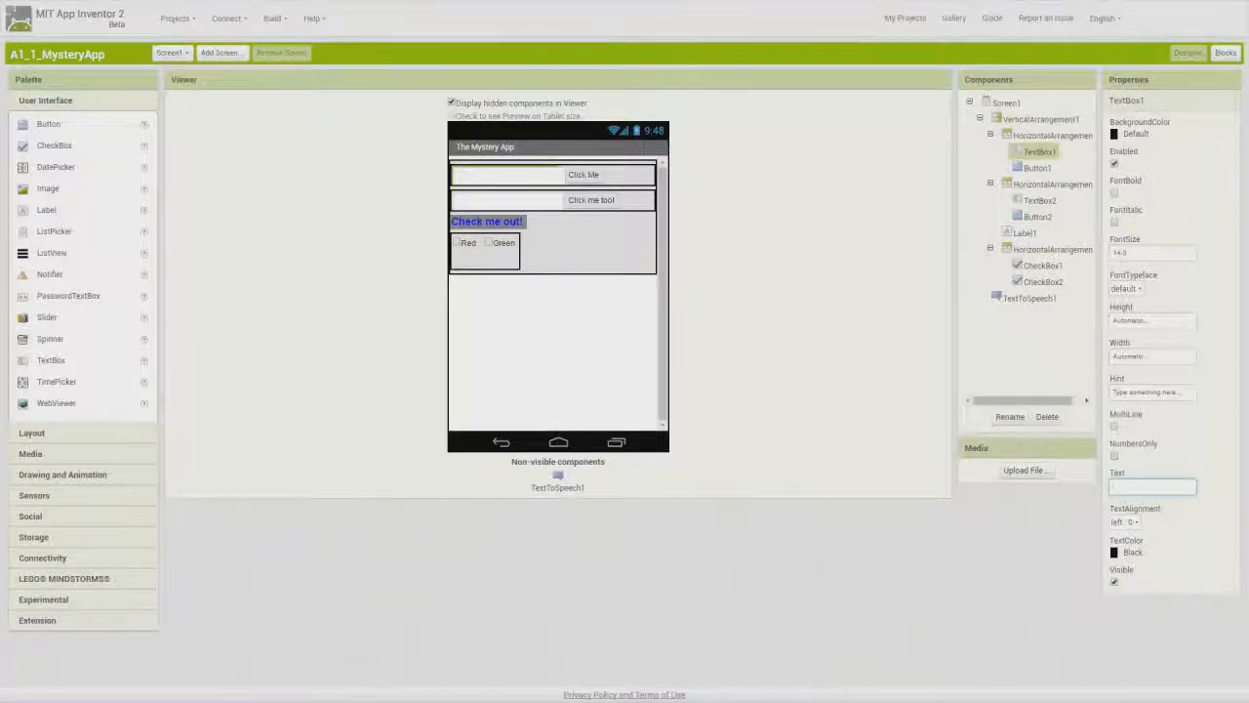
- Enter 'Hello' as TextBox1's Text property
{"action": "type", "text": "Hello"}
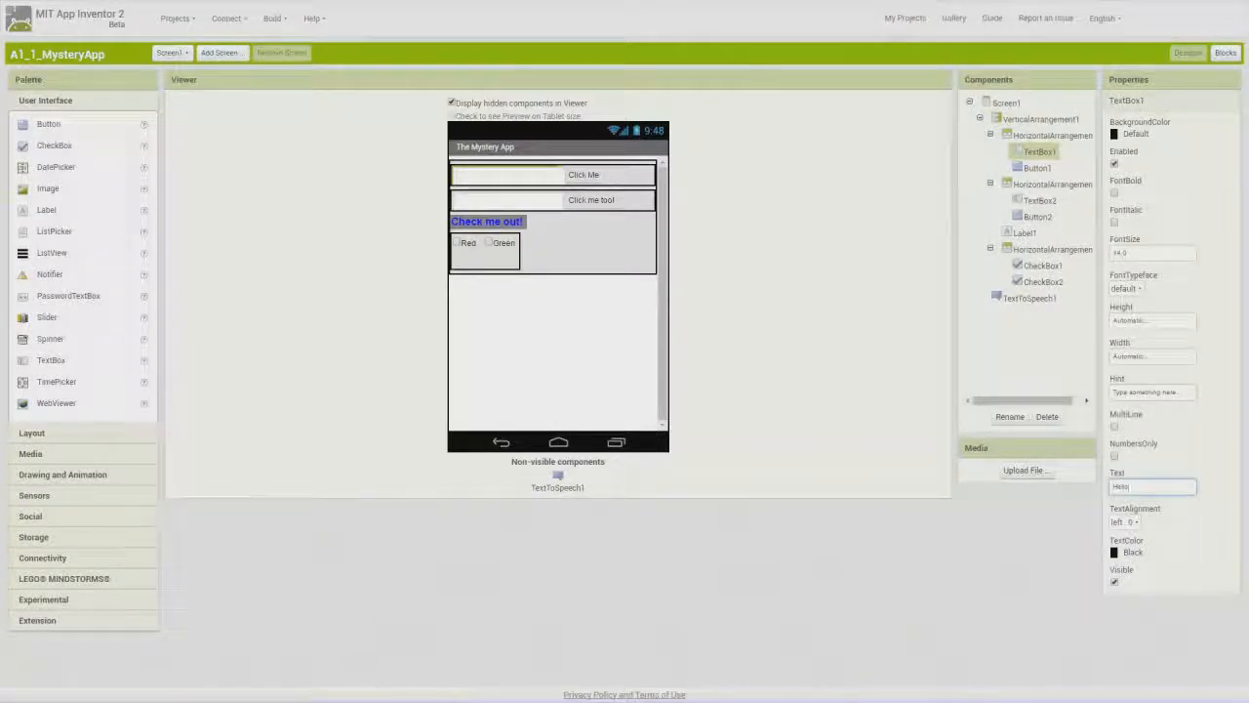
{"action": "type", "text": "Hello"}
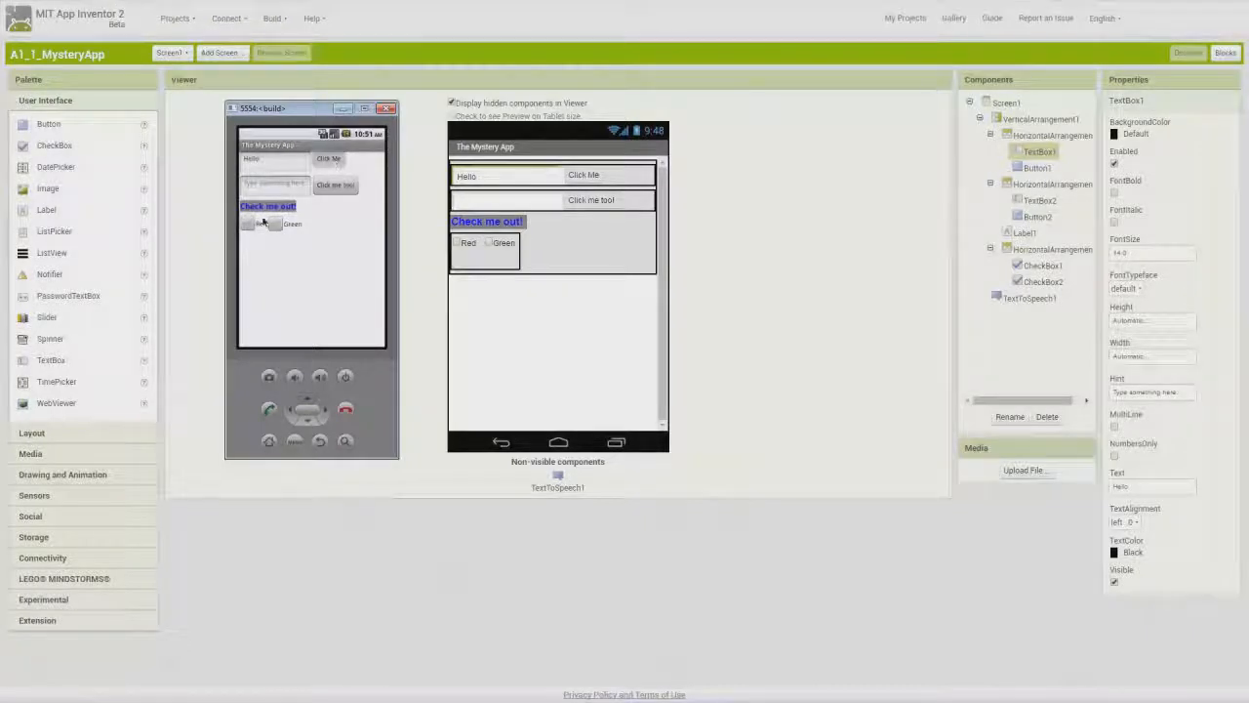
- Click a control in the running Mystery App inside the emulator
{"action": "left_click", "coordinate": [247, 224]}
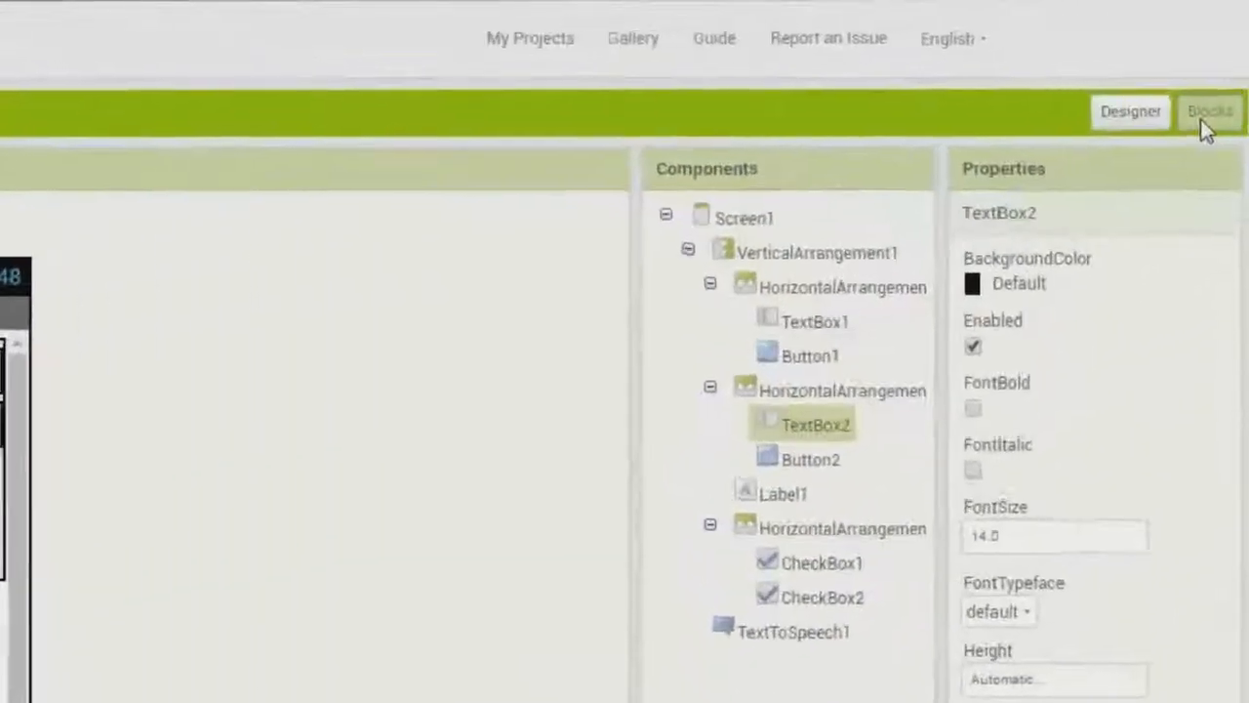
- Switch to the Blocks editor to view the Button1.Click and CheckBox1.Changed handlers
{"action": "left_click", "coordinate": [1210, 110]}
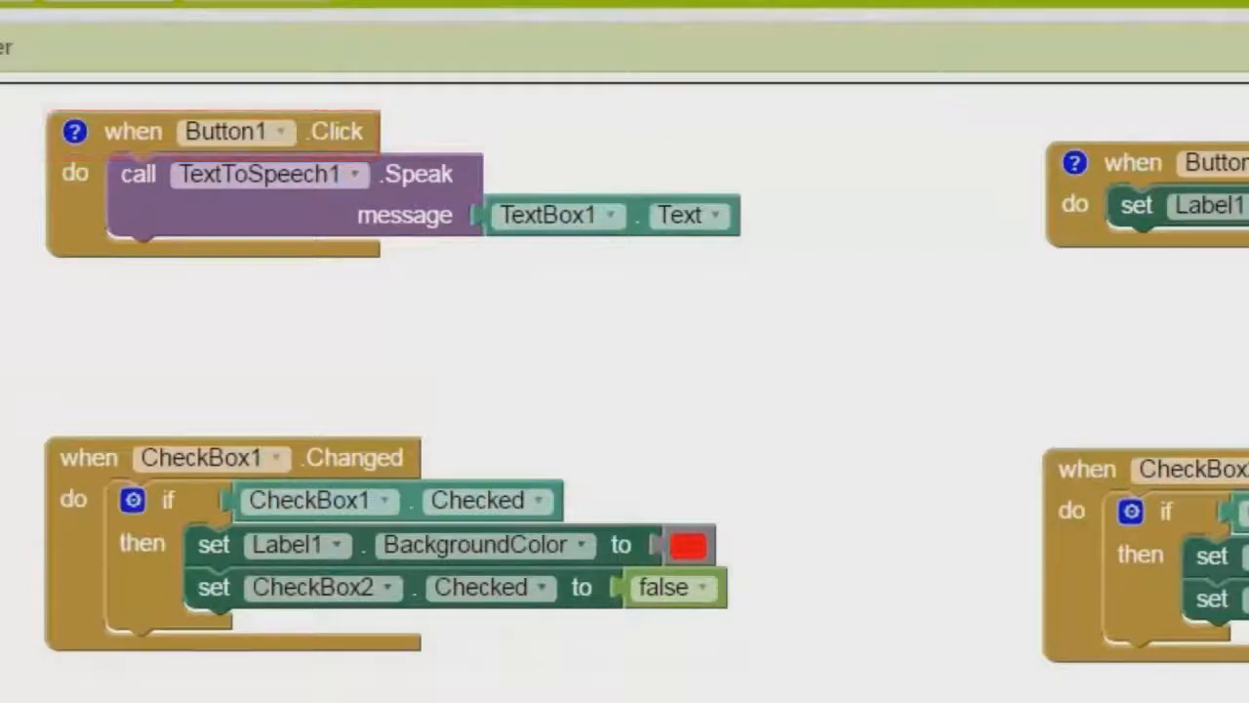
{"action": "left_click", "coordinate": [310, 500]}
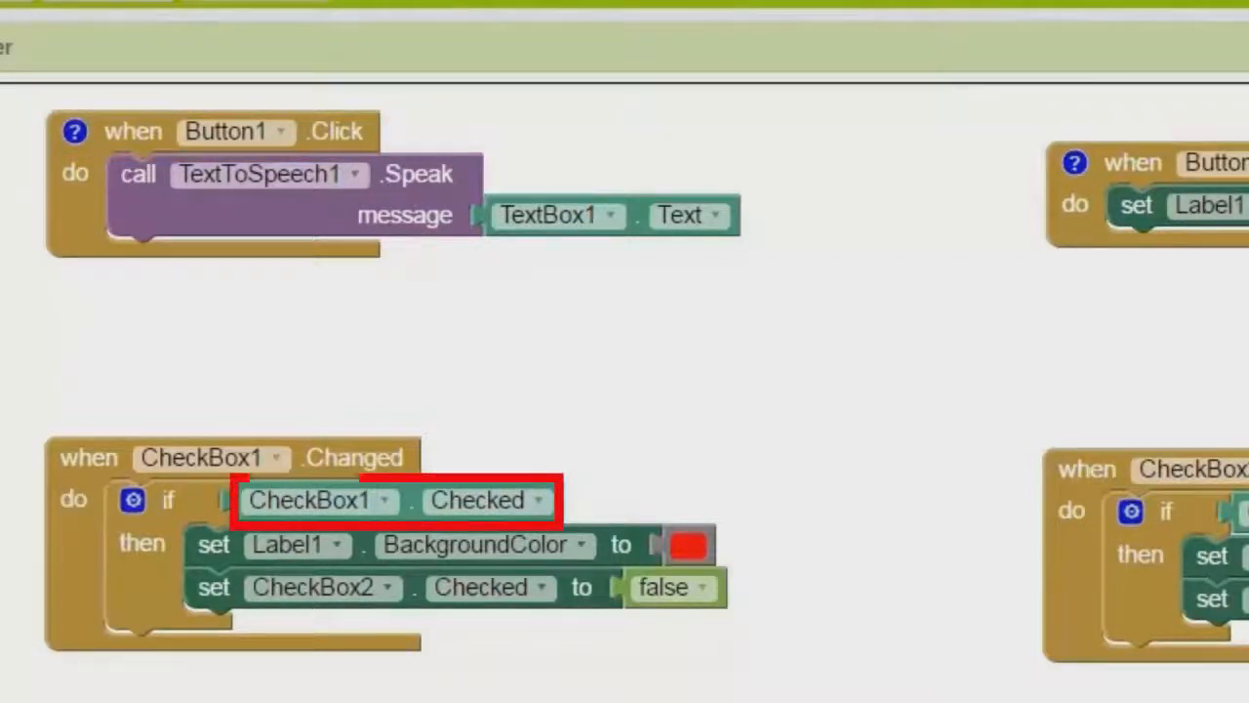